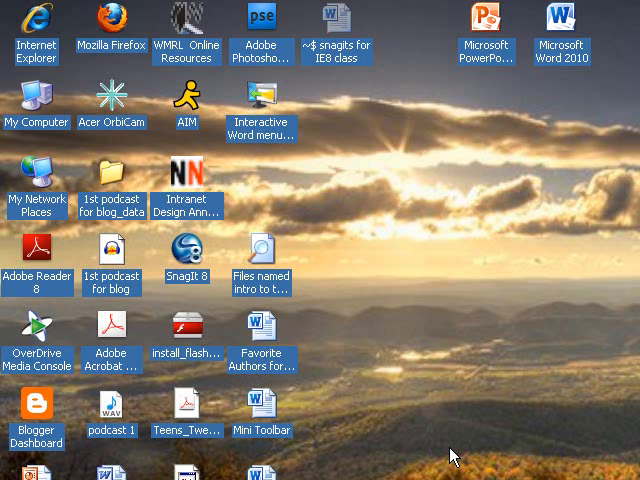
# Open My Documents from the Start menu's Documents submenu.
pyautogui.scroll(-3)
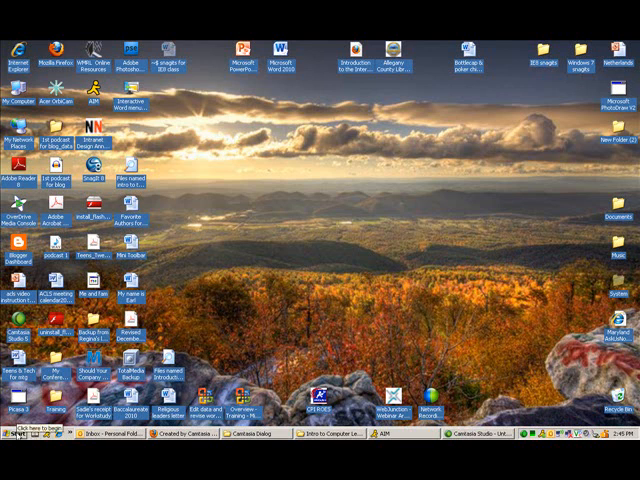
pyautogui.click(20, 437)
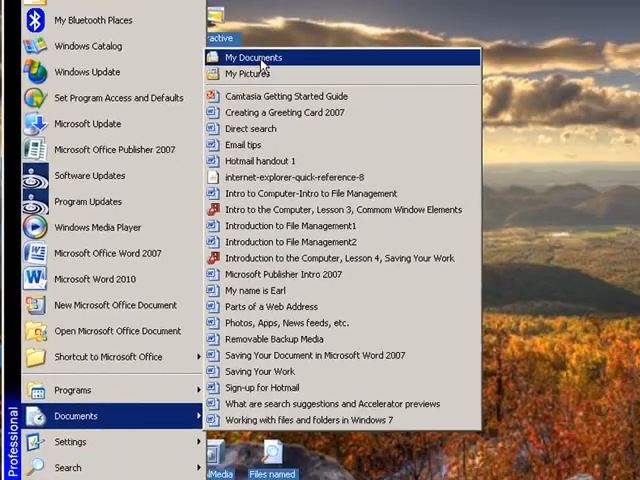
pyautogui.click(253, 56)
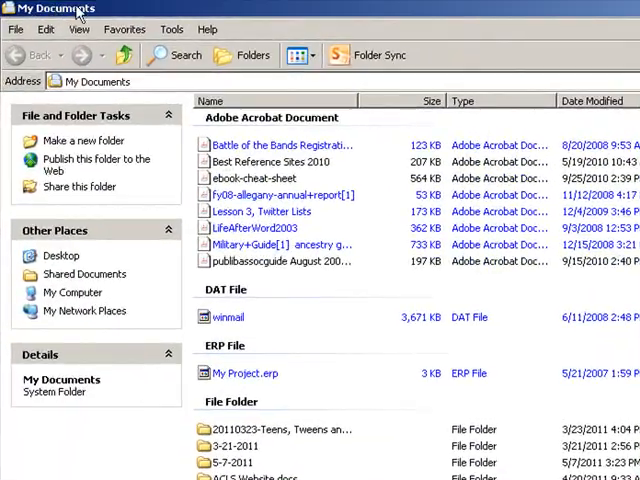
pyautogui.moveTo(262, 20)
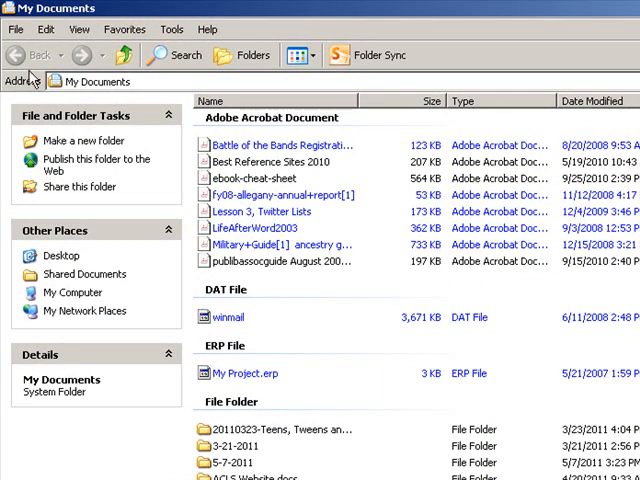
pyautogui.moveTo(110, 81)
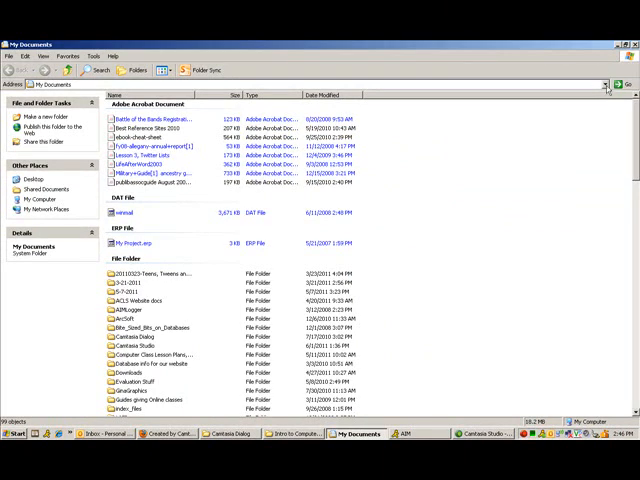
# Switch the window to the Desktop folder via the Address bar and scroll its contents.
pyautogui.click(607, 84)
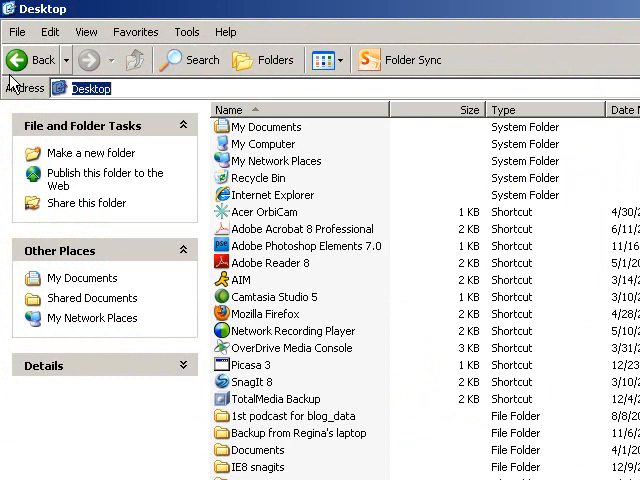
pyautogui.moveTo(310, 127)
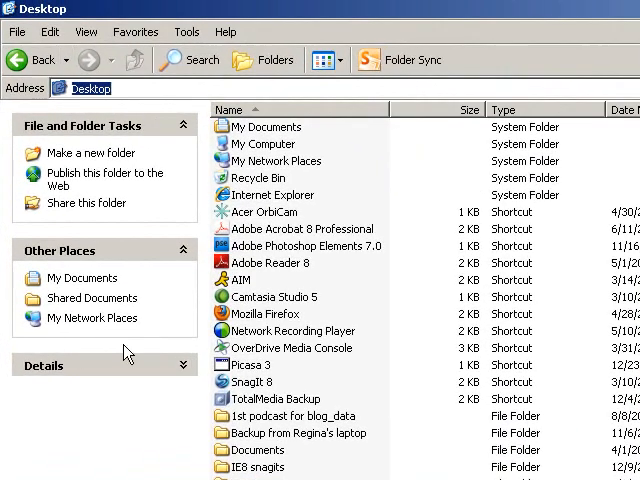
pyautogui.moveTo(113, 363)
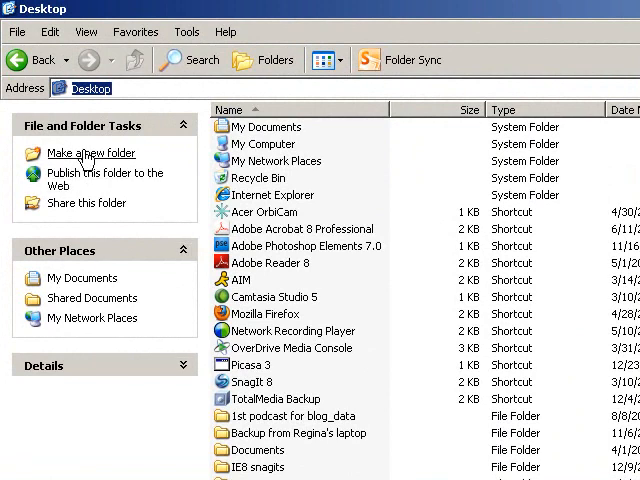
pyautogui.moveTo(90, 153)
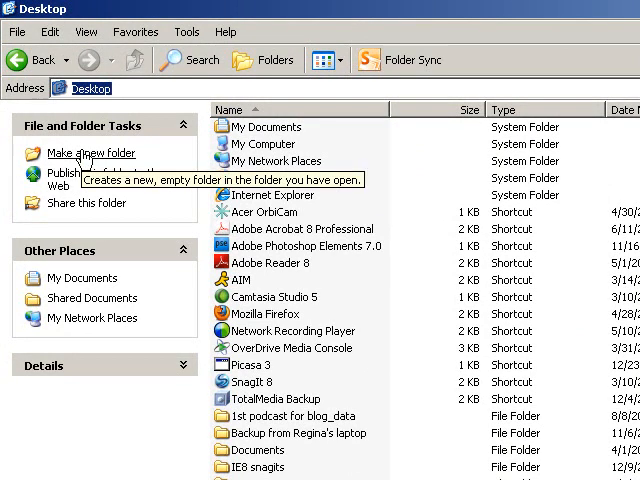
pyautogui.scroll(-3)
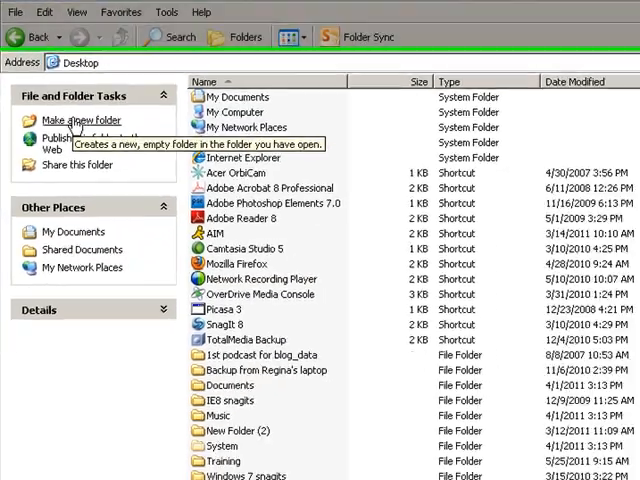
# Make a new folder on the Desktop, name it Taxes, and select it.
pyautogui.click(79, 120)
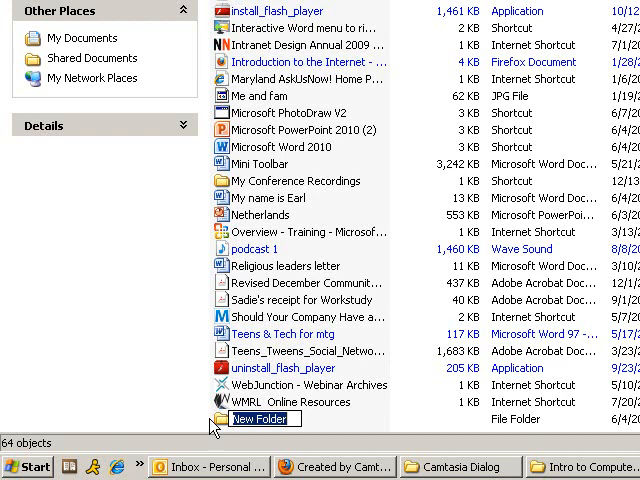
pyautogui.write('Taxes')
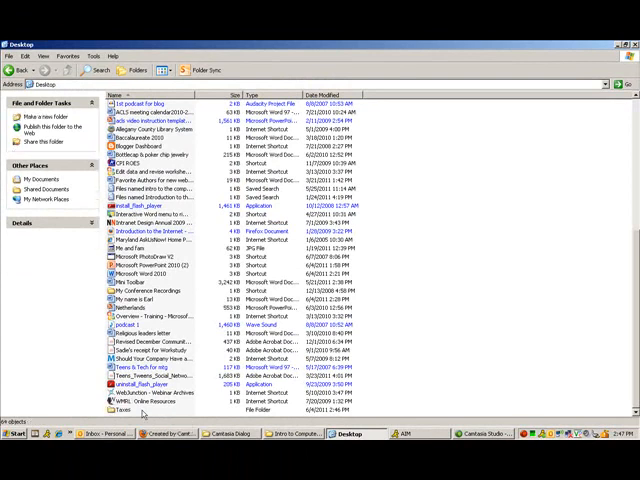
pyautogui.click(143, 413)
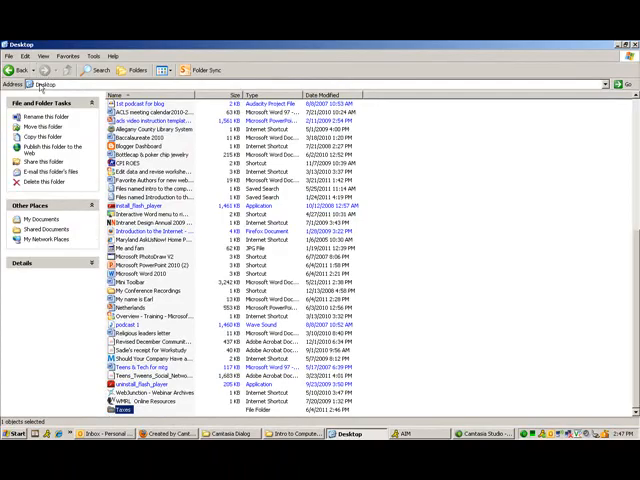
pyautogui.moveTo(58, 88)
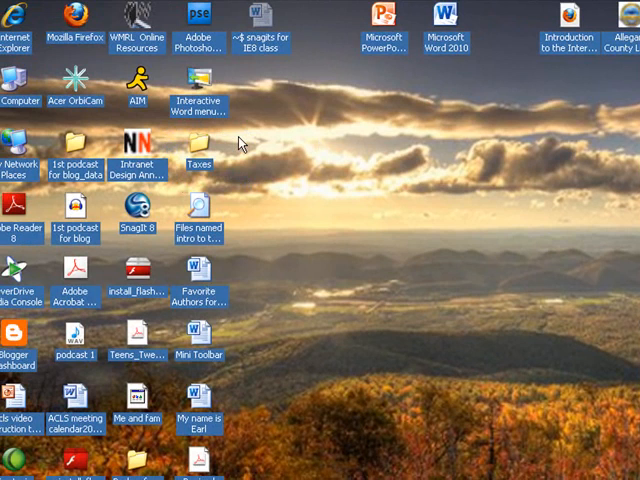
pyautogui.moveTo(247, 150)
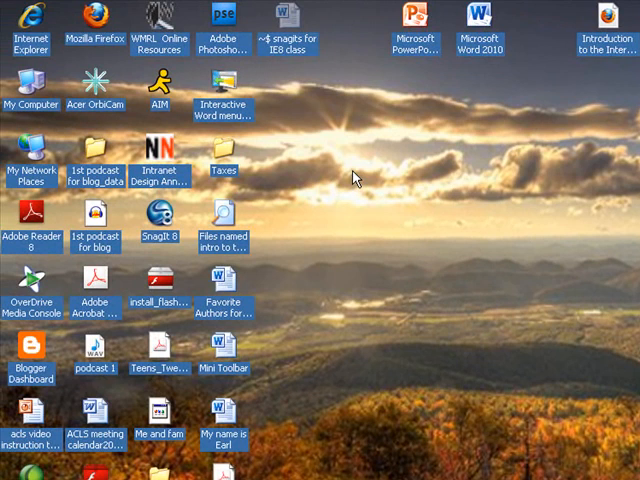
pyautogui.moveTo(362, 158)
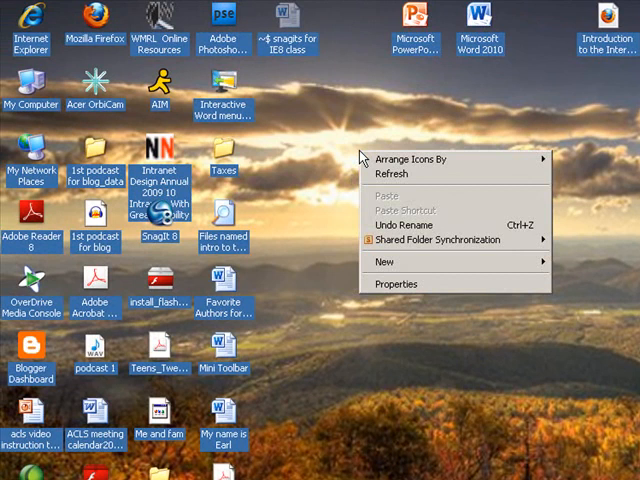
pyautogui.moveTo(380, 267)
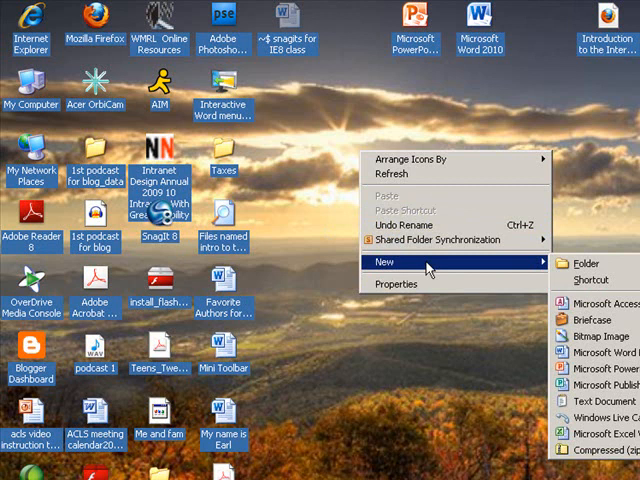
pyautogui.moveTo(530, 276)
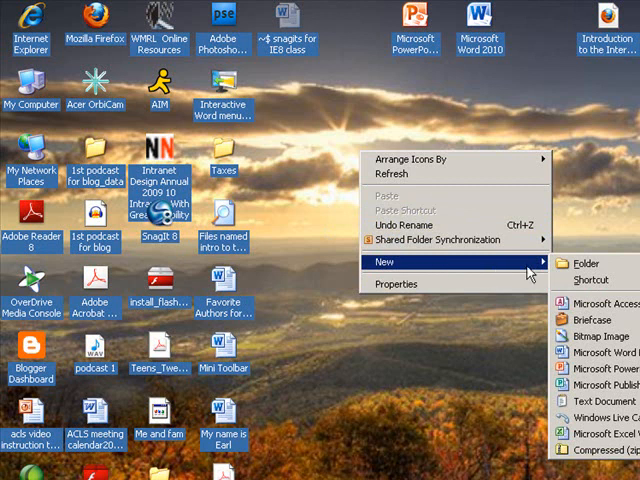
pyautogui.moveTo(588, 264)
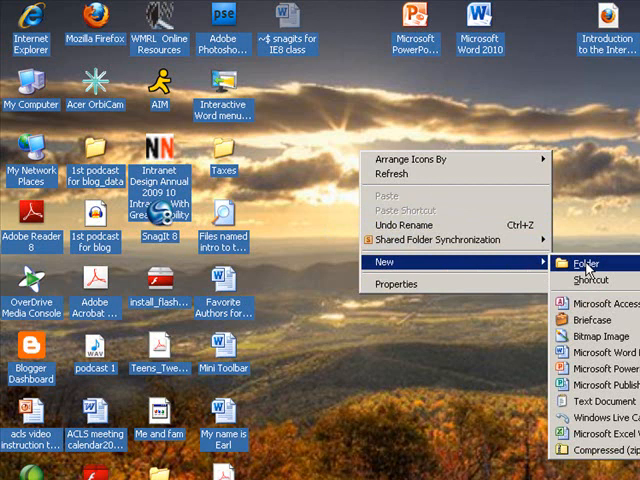
# Create a new desktop folder and name it Forms.
pyautogui.click(583, 263)
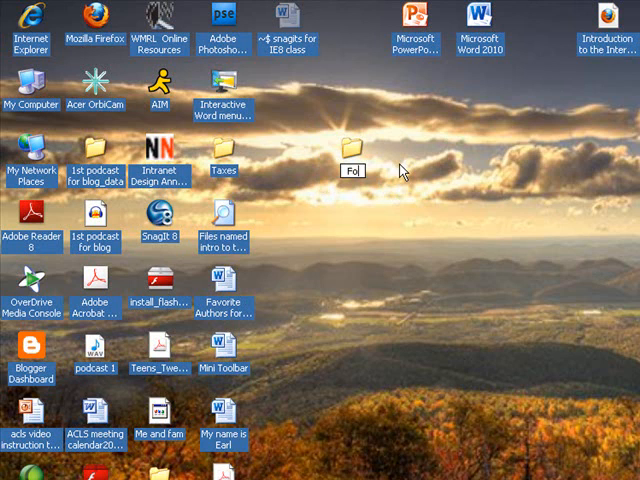
pyautogui.write('Forms')
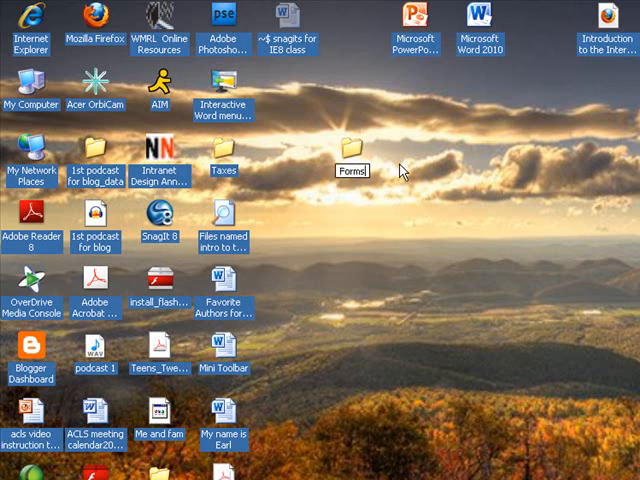
pyautogui.click(350, 150)
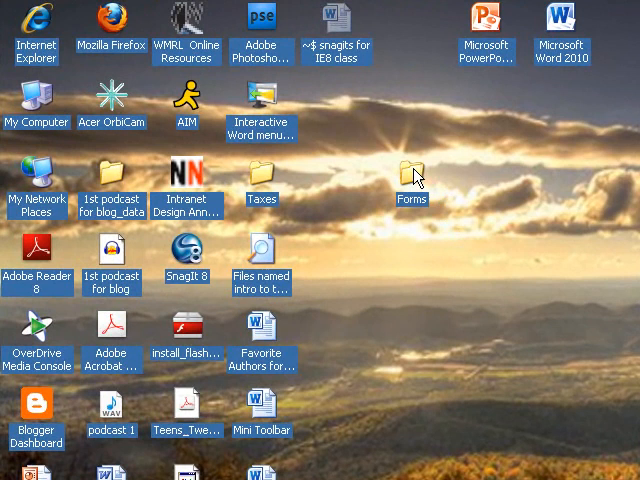
pyautogui.moveTo(413, 185)
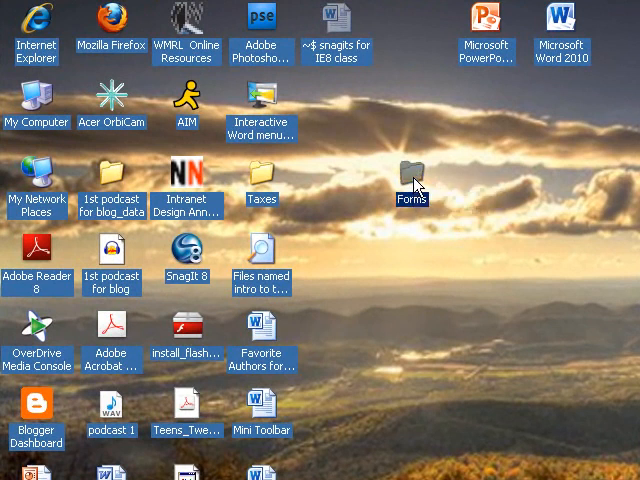
pyautogui.moveTo(414, 180)
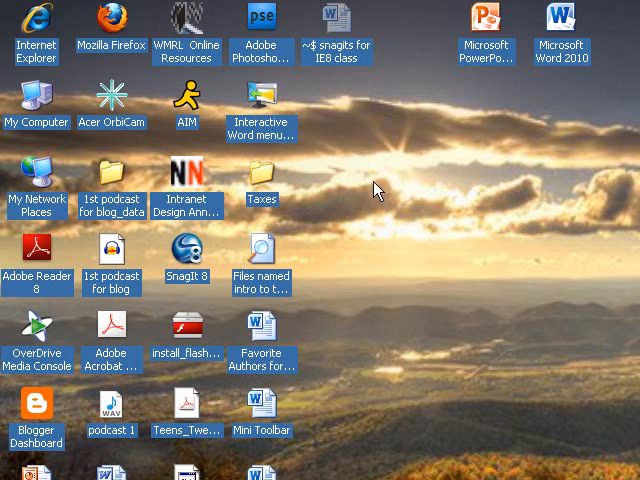
# Open the Taxes folder on the desktop to view Forms inside.
pyautogui.doubleClick(261, 185)
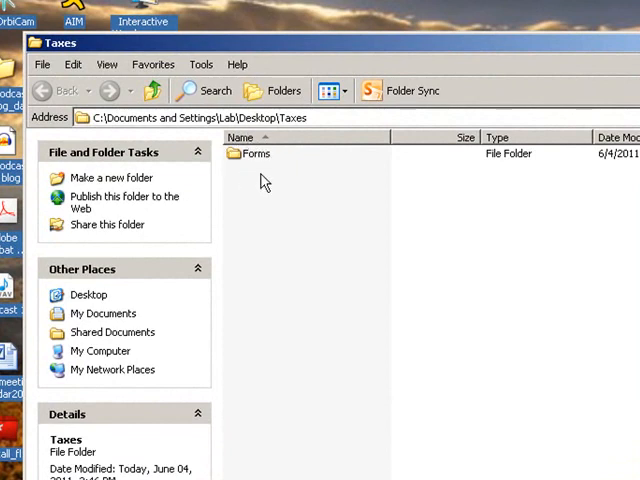
pyautogui.moveTo(256, 180)
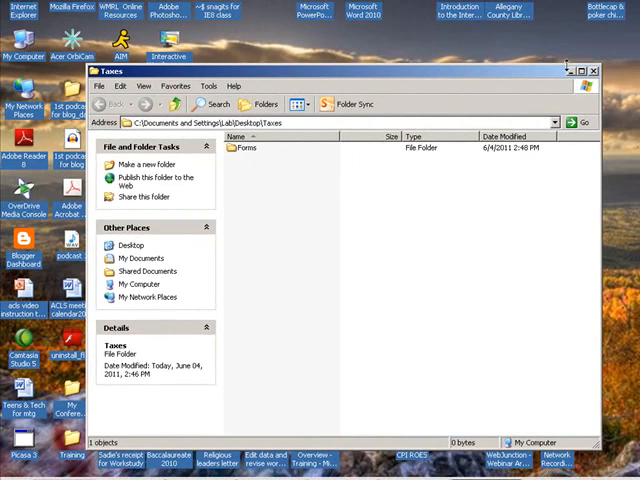
# Close the Taxes window and reopen My Documents through the Start menu.
pyautogui.click(594, 70)
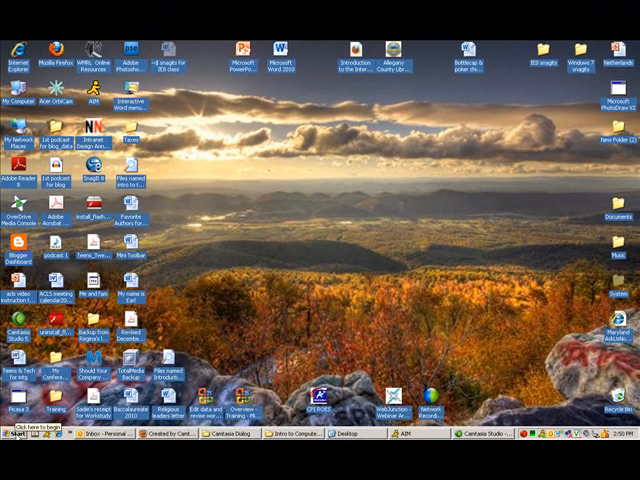
pyautogui.click(18, 434)
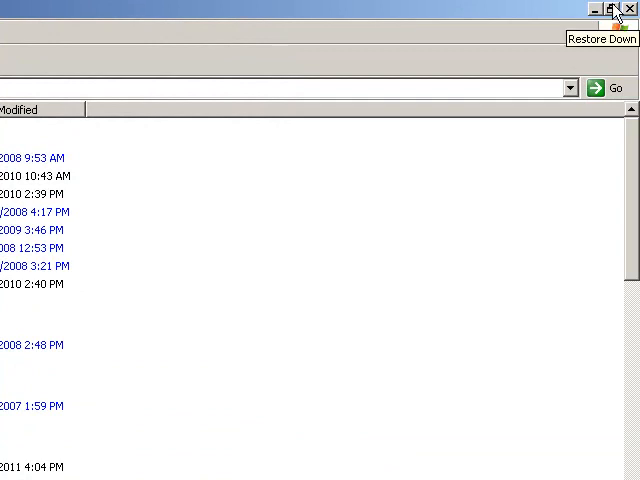
# Restore down the full-screen My Documents window to a smaller size.
pyautogui.click(611, 8)
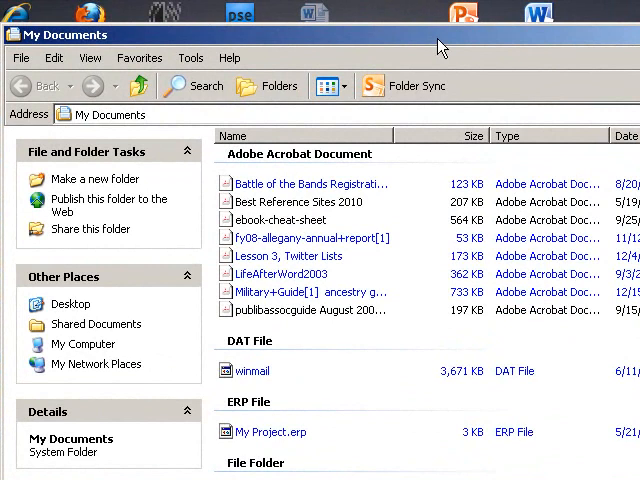
pyautogui.moveTo(424, 44)
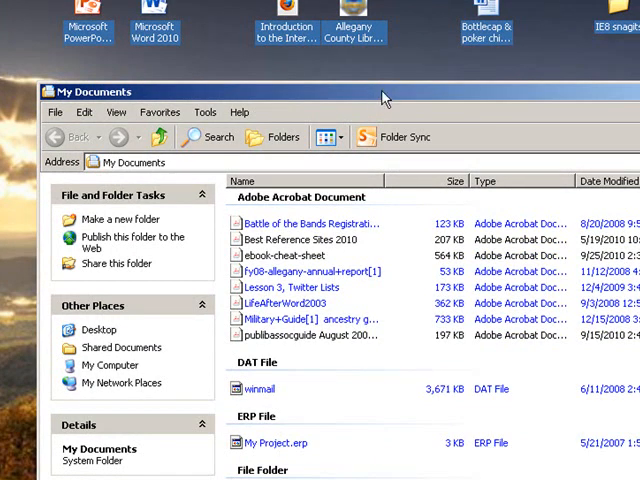
pyautogui.moveTo(380, 103)
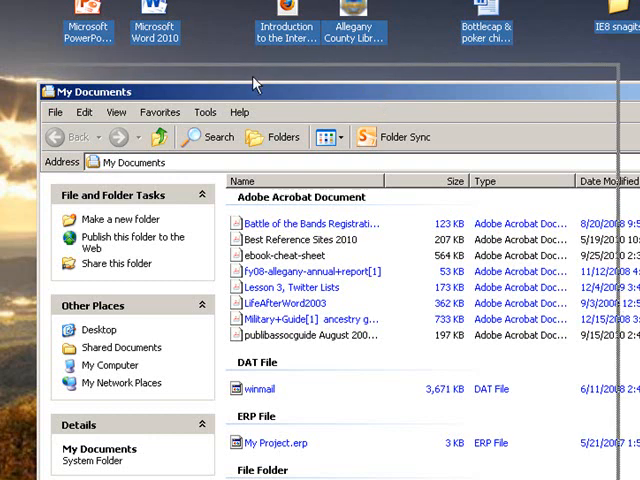
pyautogui.moveTo(358, 135)
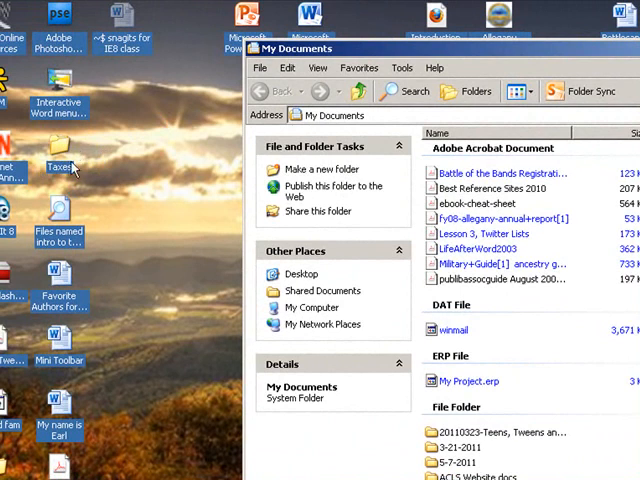
pyautogui.moveTo(62, 158)
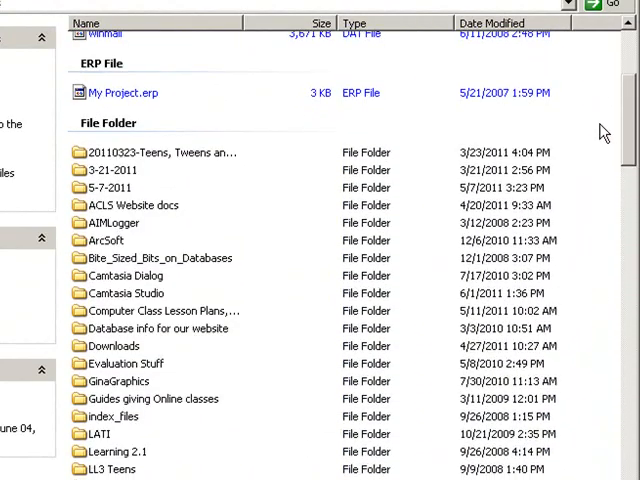
# Scroll My Documents to find the dragged-in Taxes folder at the end of the subfolders.
pyautogui.scroll(-3)
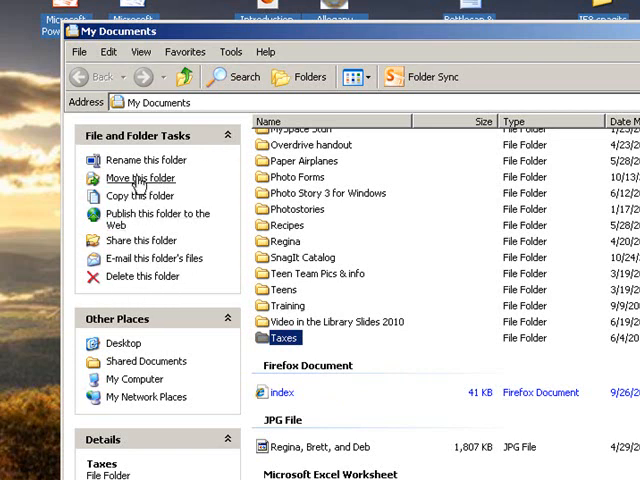
pyautogui.moveTo(140, 178)
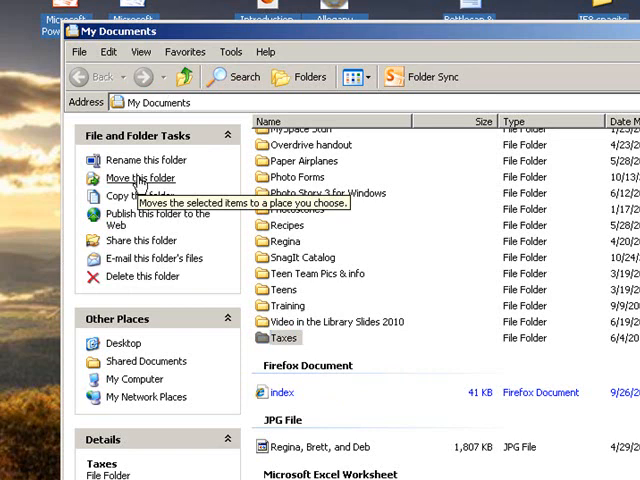
# Choose 'Move this folder' for the selected Taxes folder.
pyautogui.click(139, 177)
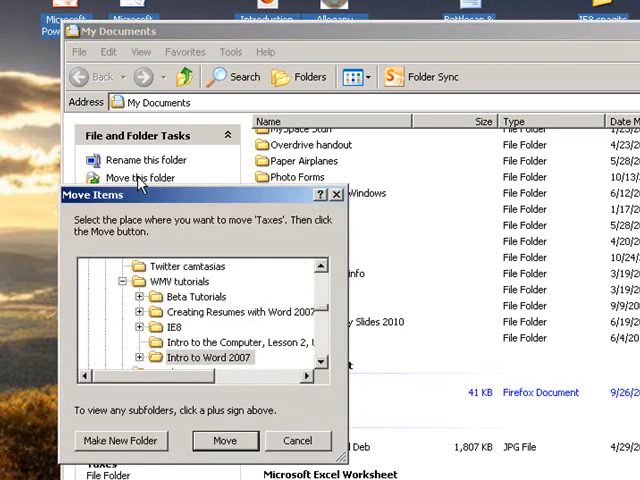
pyautogui.moveTo(95, 205)
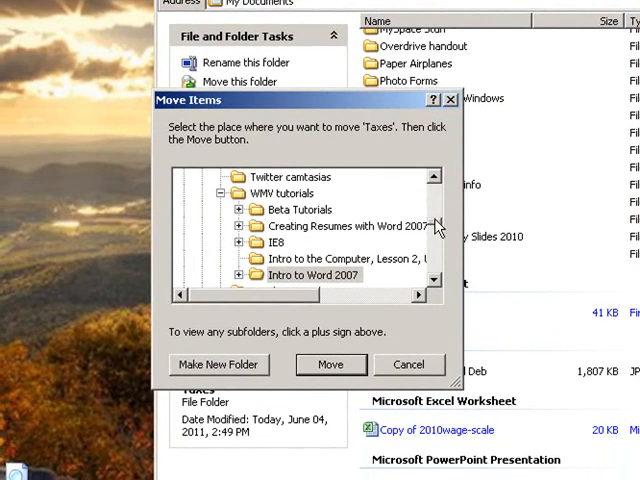
# Pick Desktop as the destination in Move Items and move Taxes there.
pyautogui.click(330, 225)
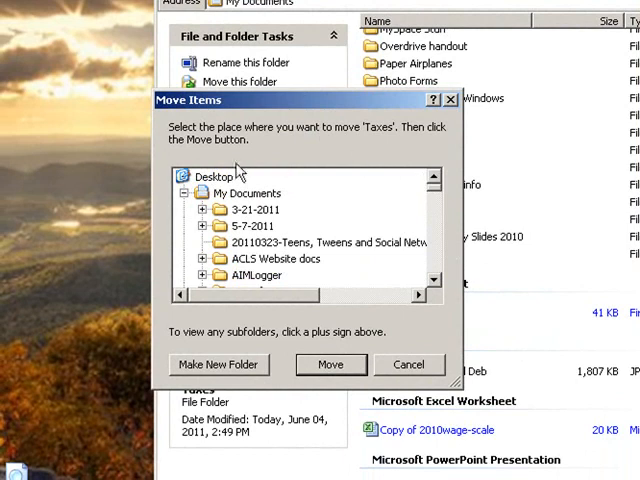
pyautogui.moveTo(278, 210)
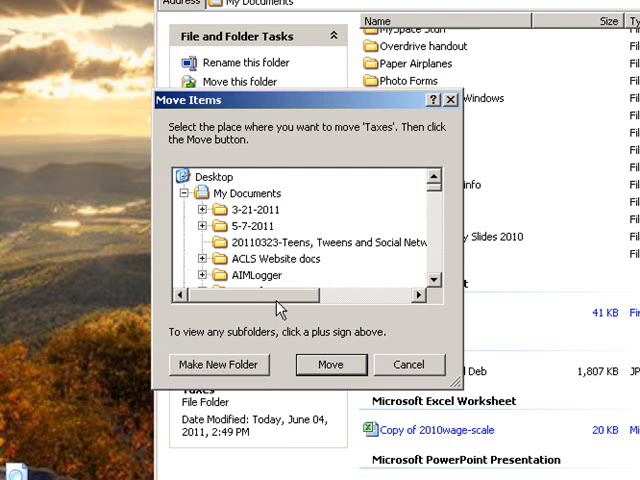
pyautogui.moveTo(313, 208)
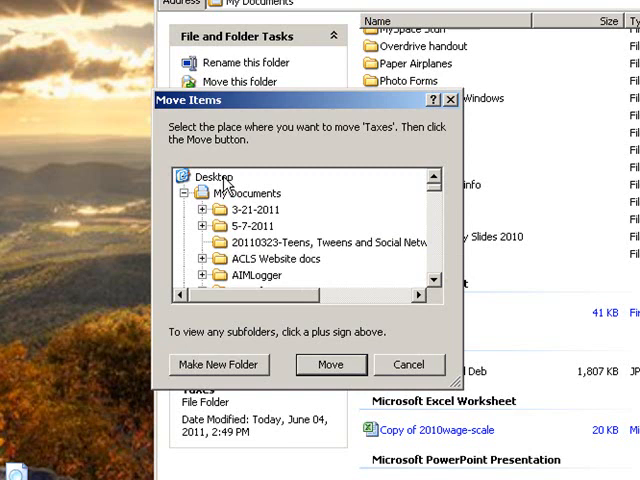
pyautogui.click(213, 177)
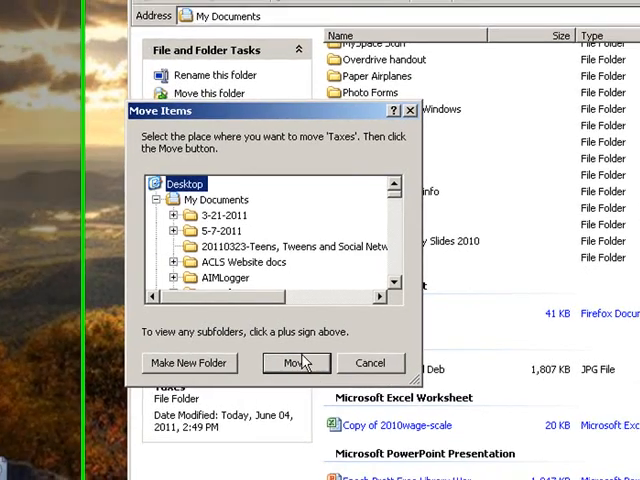
pyautogui.click(295, 362)
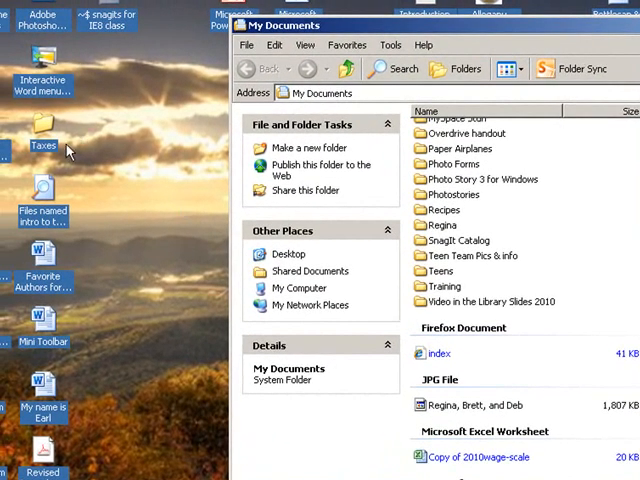
pyautogui.moveTo(128, 216)
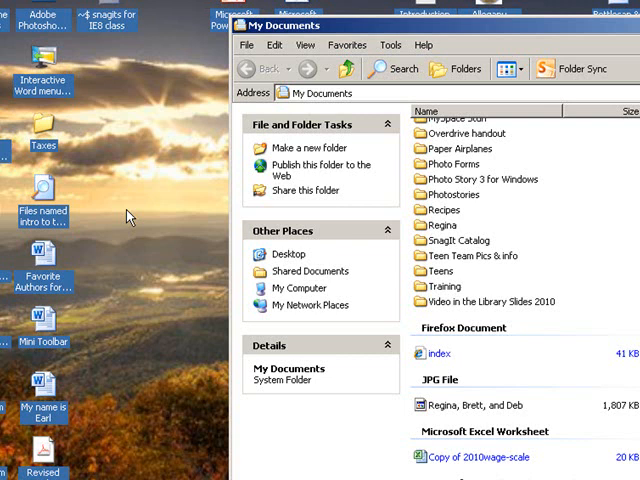
pyautogui.moveTo(350, 253)
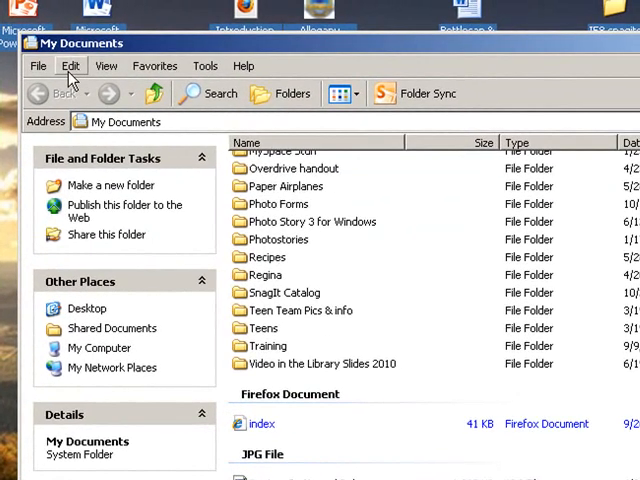
# Select the Teens folder in My Documents and open the Edit menu to reach Move To Folder.
pyautogui.click(70, 66)
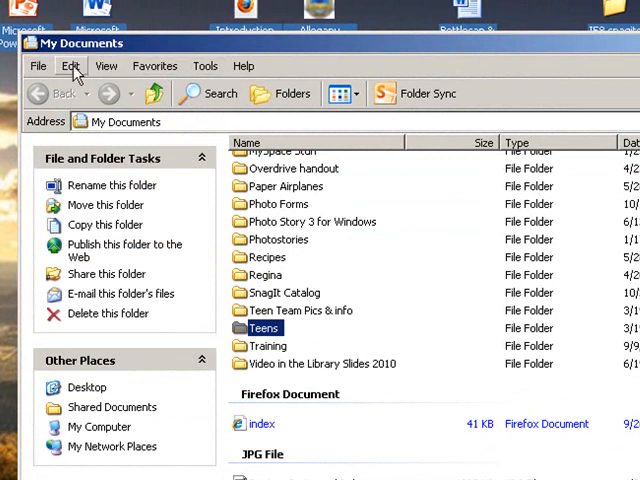
pyautogui.click(69, 65)
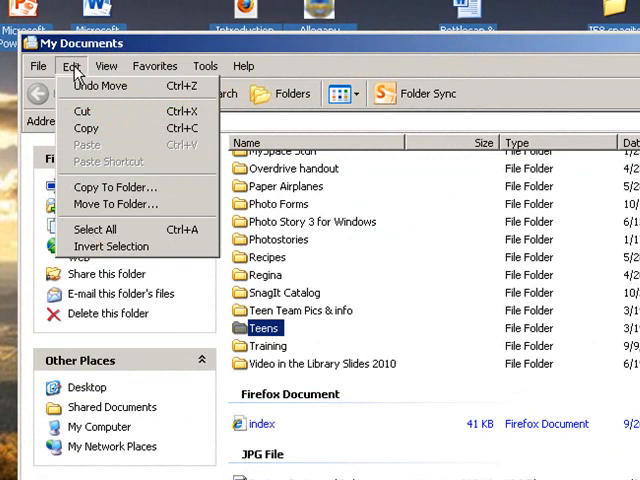
pyautogui.moveTo(115, 187)
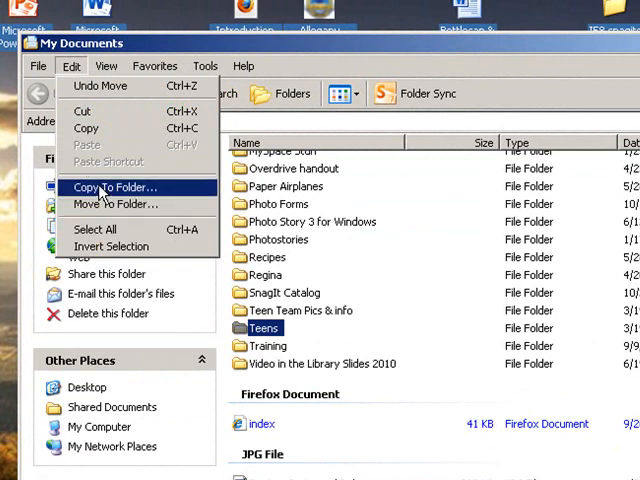
pyautogui.moveTo(115, 204)
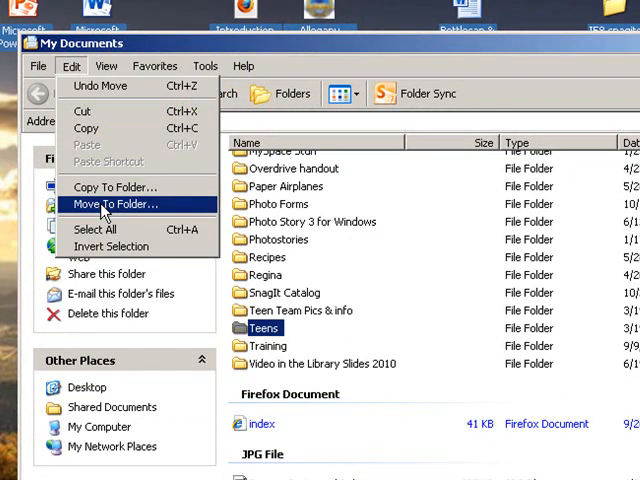